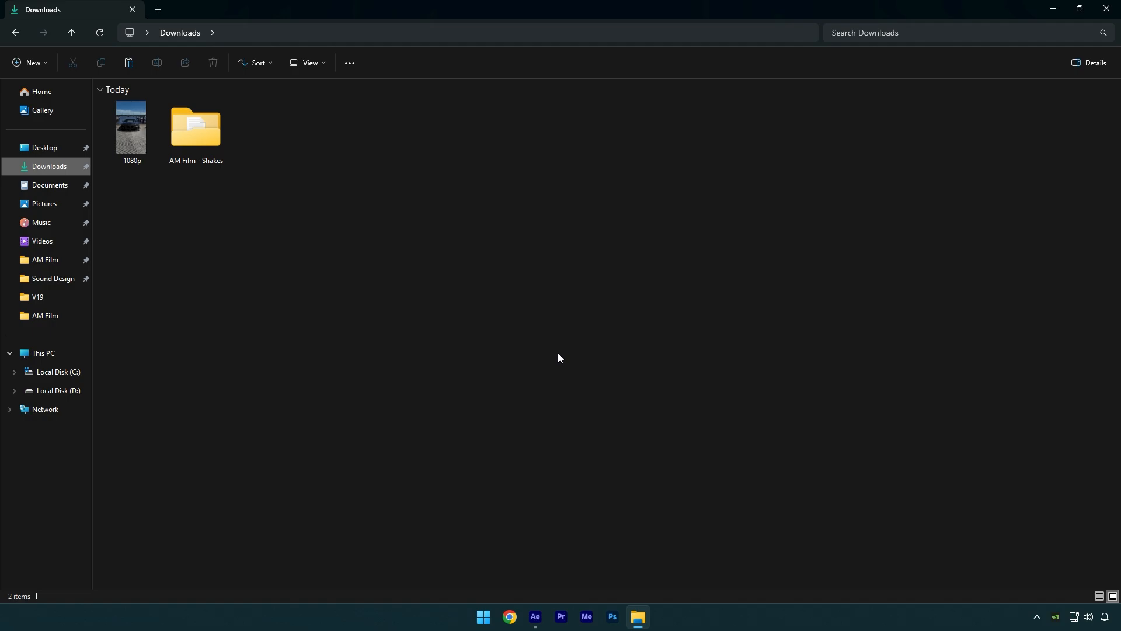
Enter the AM Film - Shakes folder and select its four Shakes preset folders for copying.
left_click(201, 132)
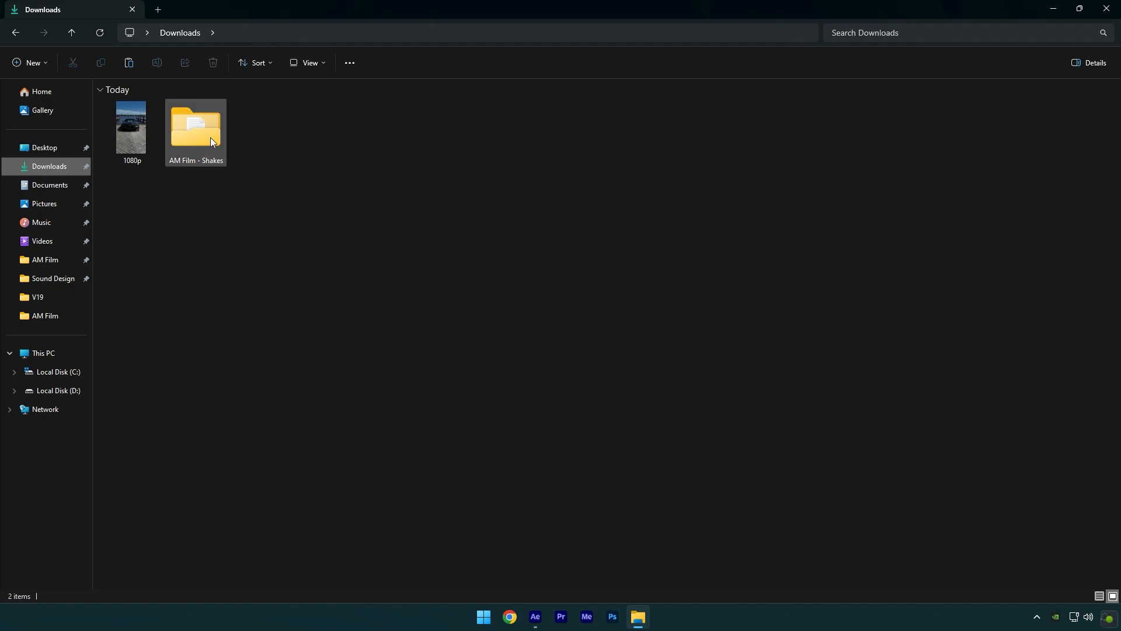
double_click(195, 127)
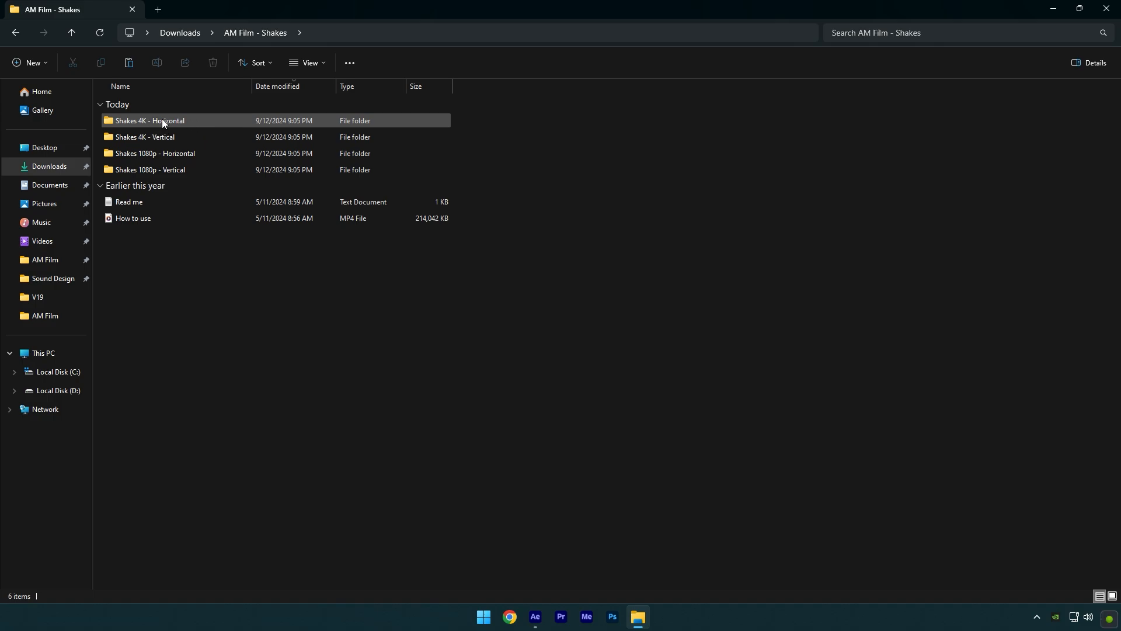
mouse_move(187, 129)
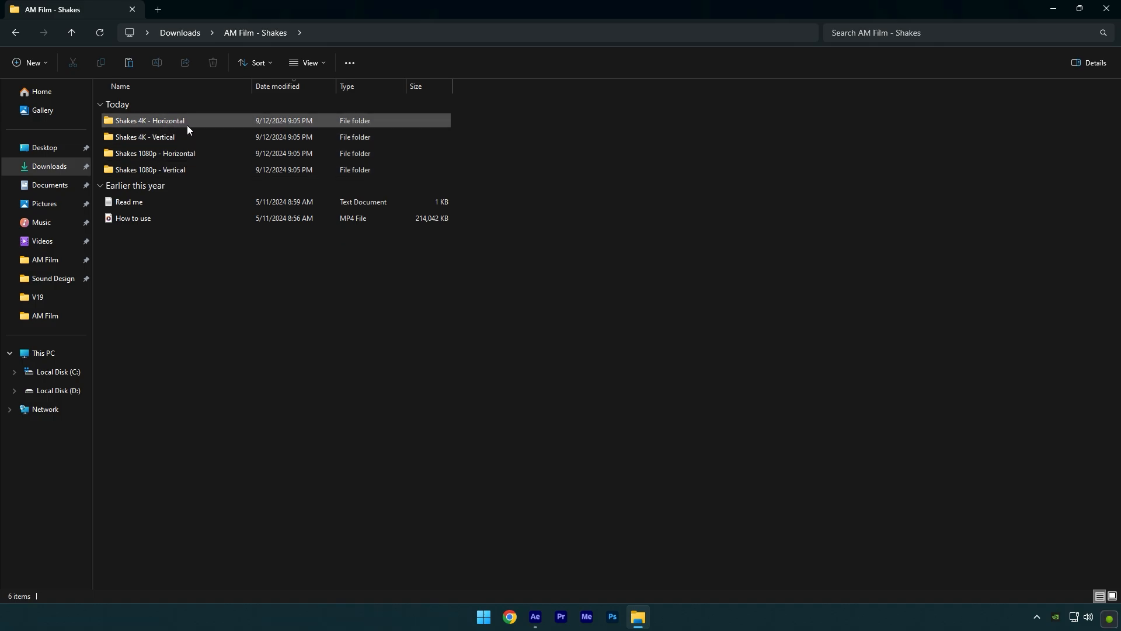
left_click(132, 219)
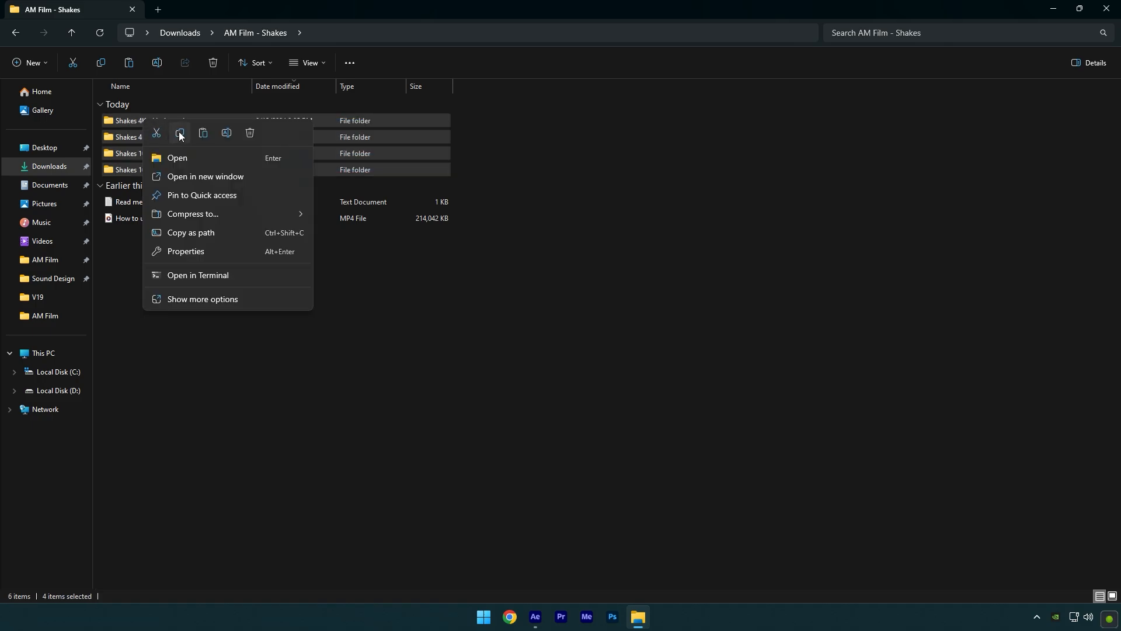
Navigate Documents > Adobe > After Effects 2024 > User Presets and paste the four Shakes folders there.
left_click(49, 186)
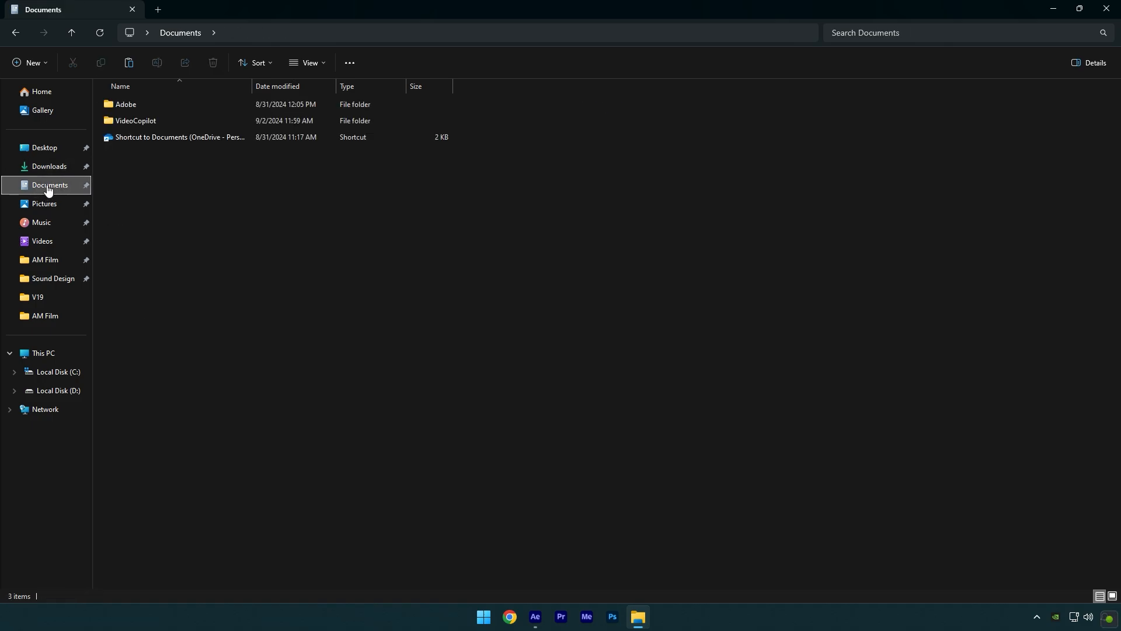
double_click(126, 104)
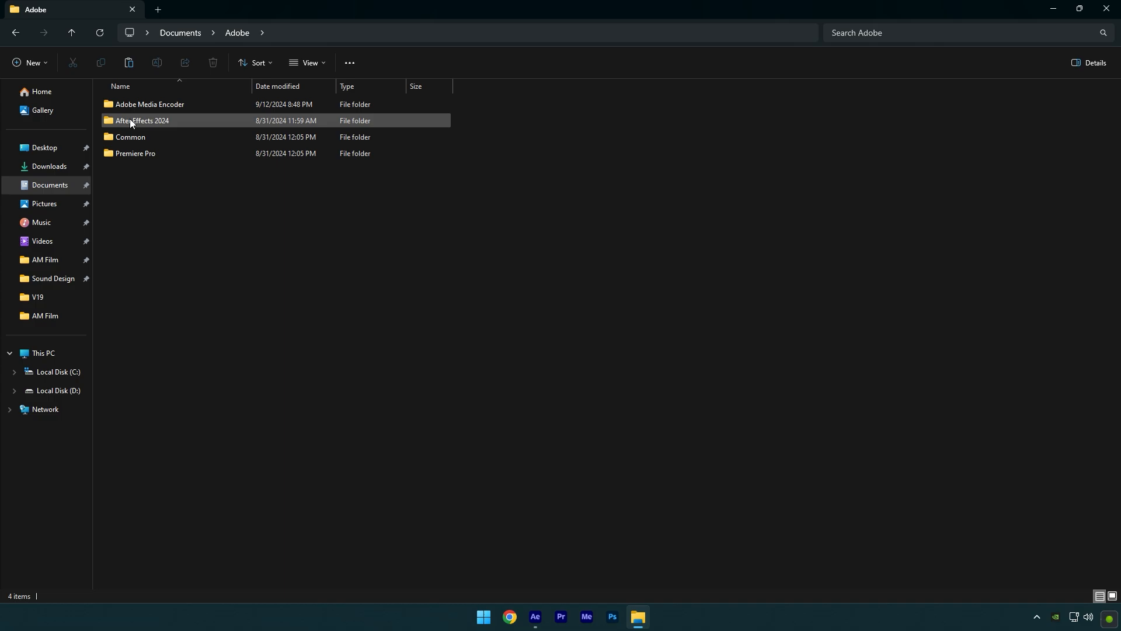
double_click(142, 120)
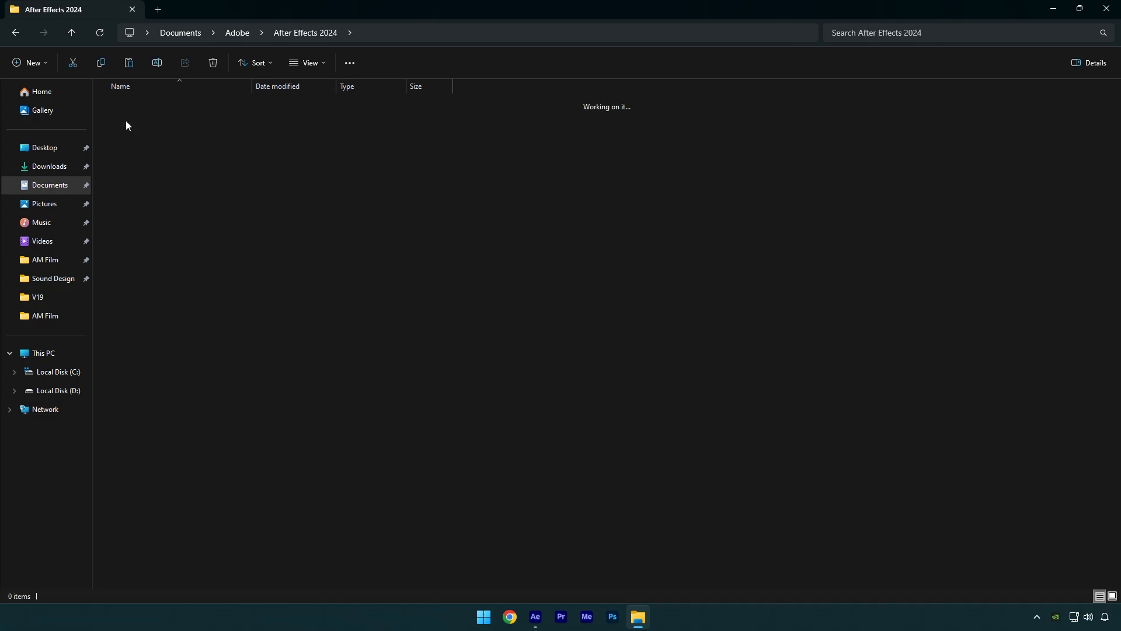
right_click(312, 277)
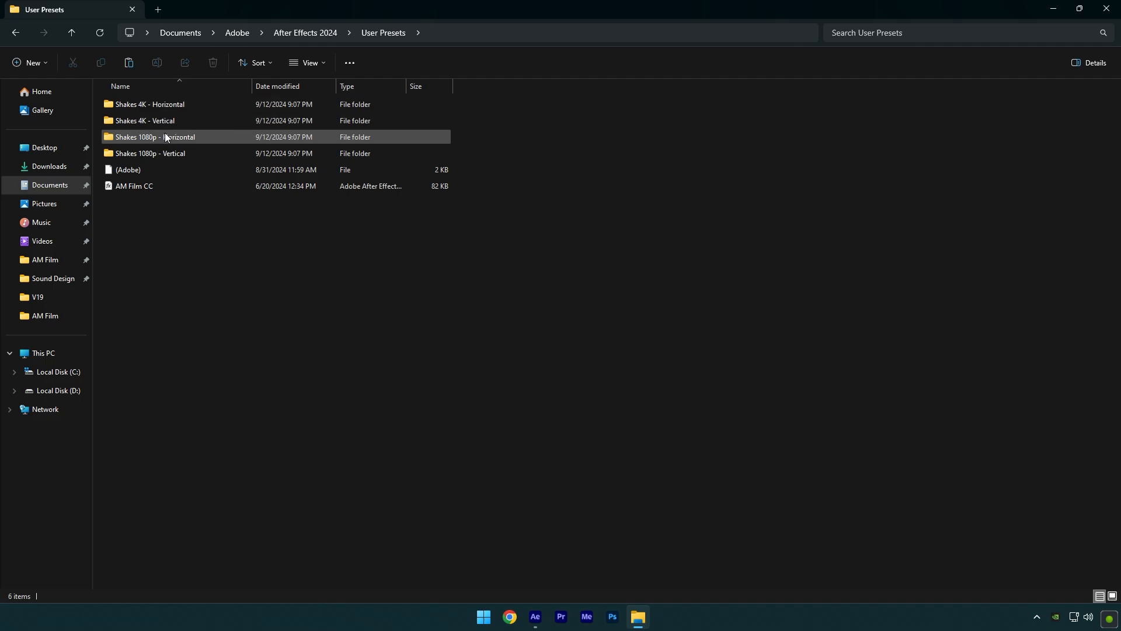
left_click(534, 620)
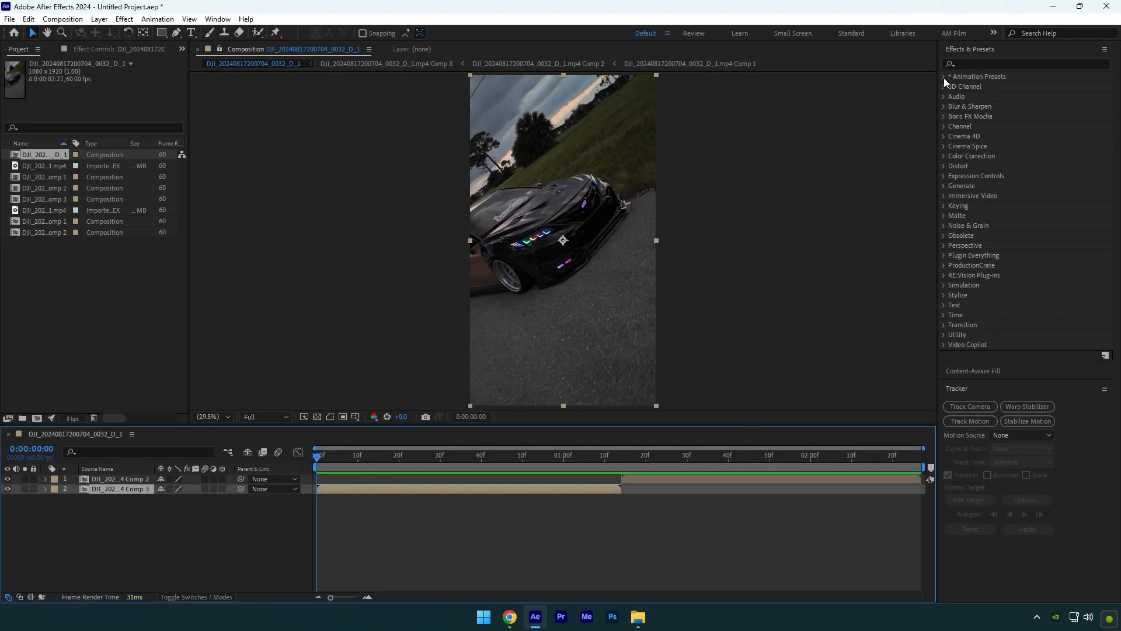
Expand Animation Presets > User Presets to reveal the four Shakes folders and AM Film CC.
left_click(945, 76)
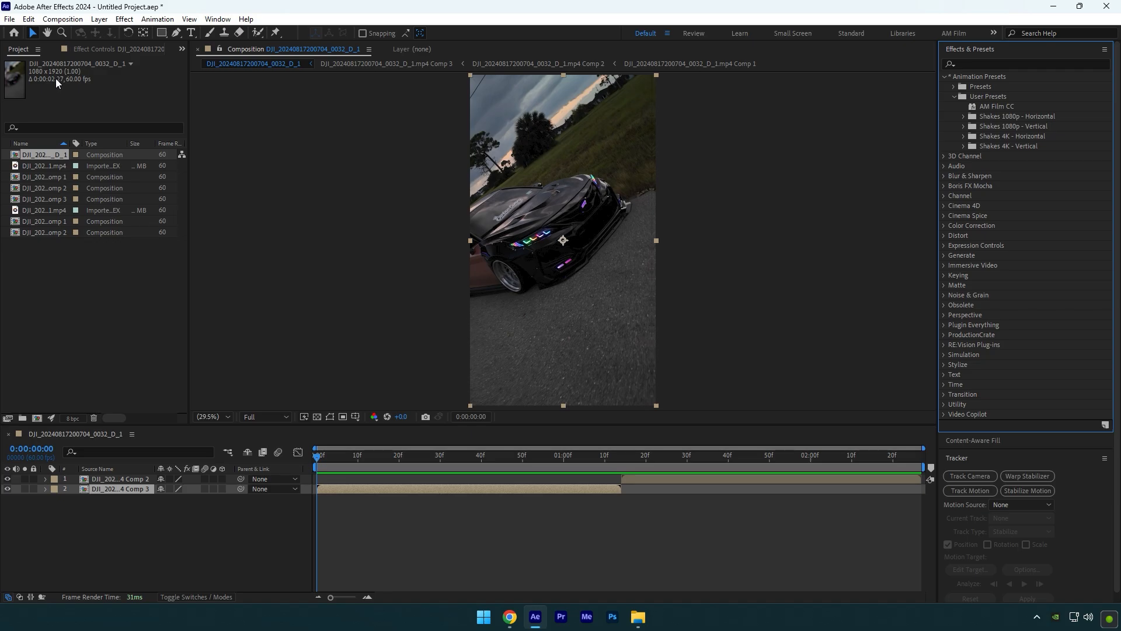
mouse_move(1033, 150)
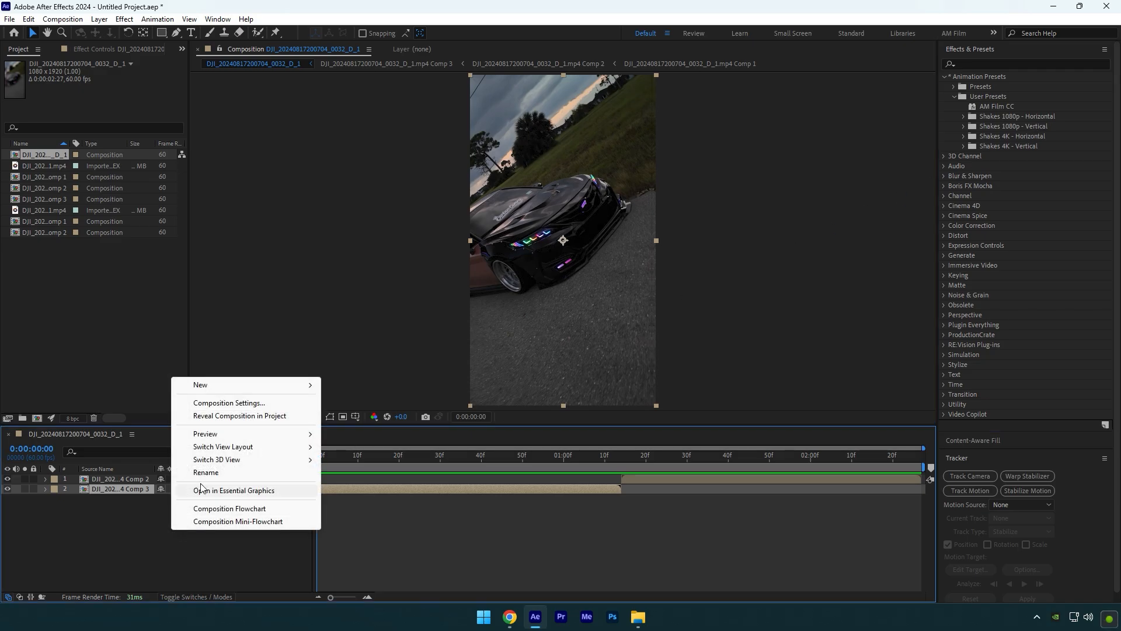
mouse_move(201, 384)
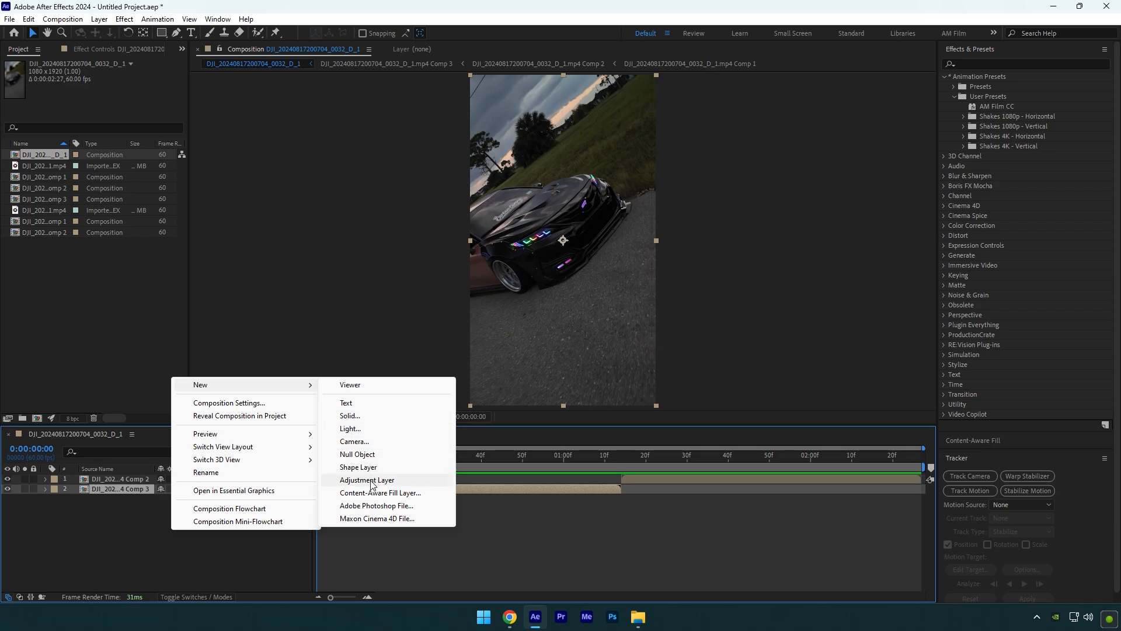
Add an adjustment layer atop the timeline at the second clip and expand Shakes 1080p - Vertical.
left_click(367, 480)
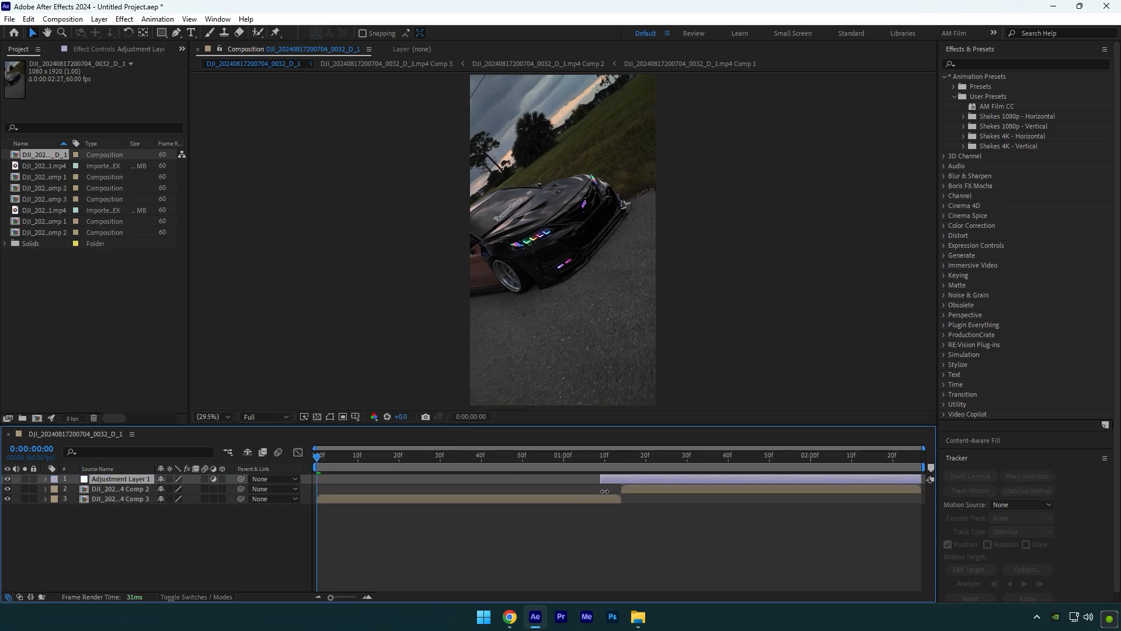
left_click(622, 454)
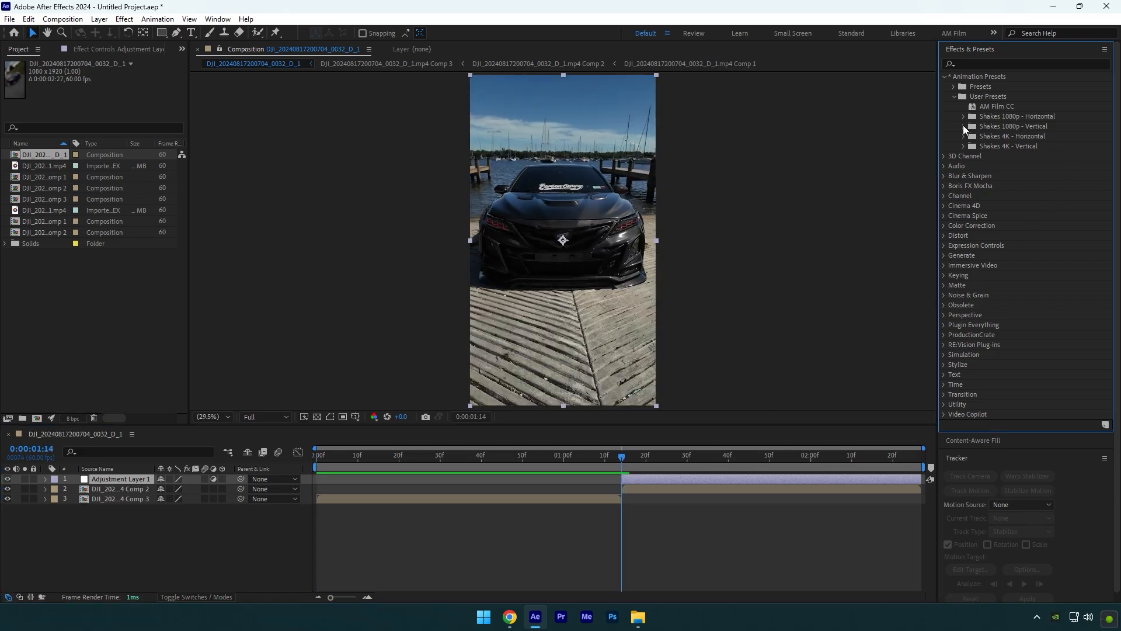
left_click(965, 126)
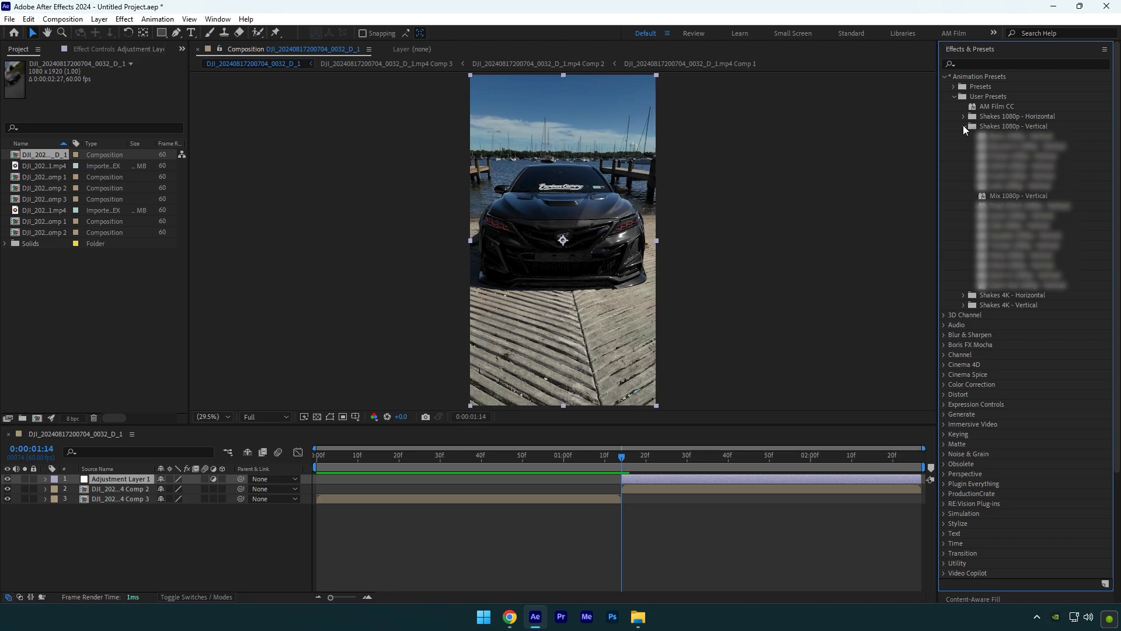